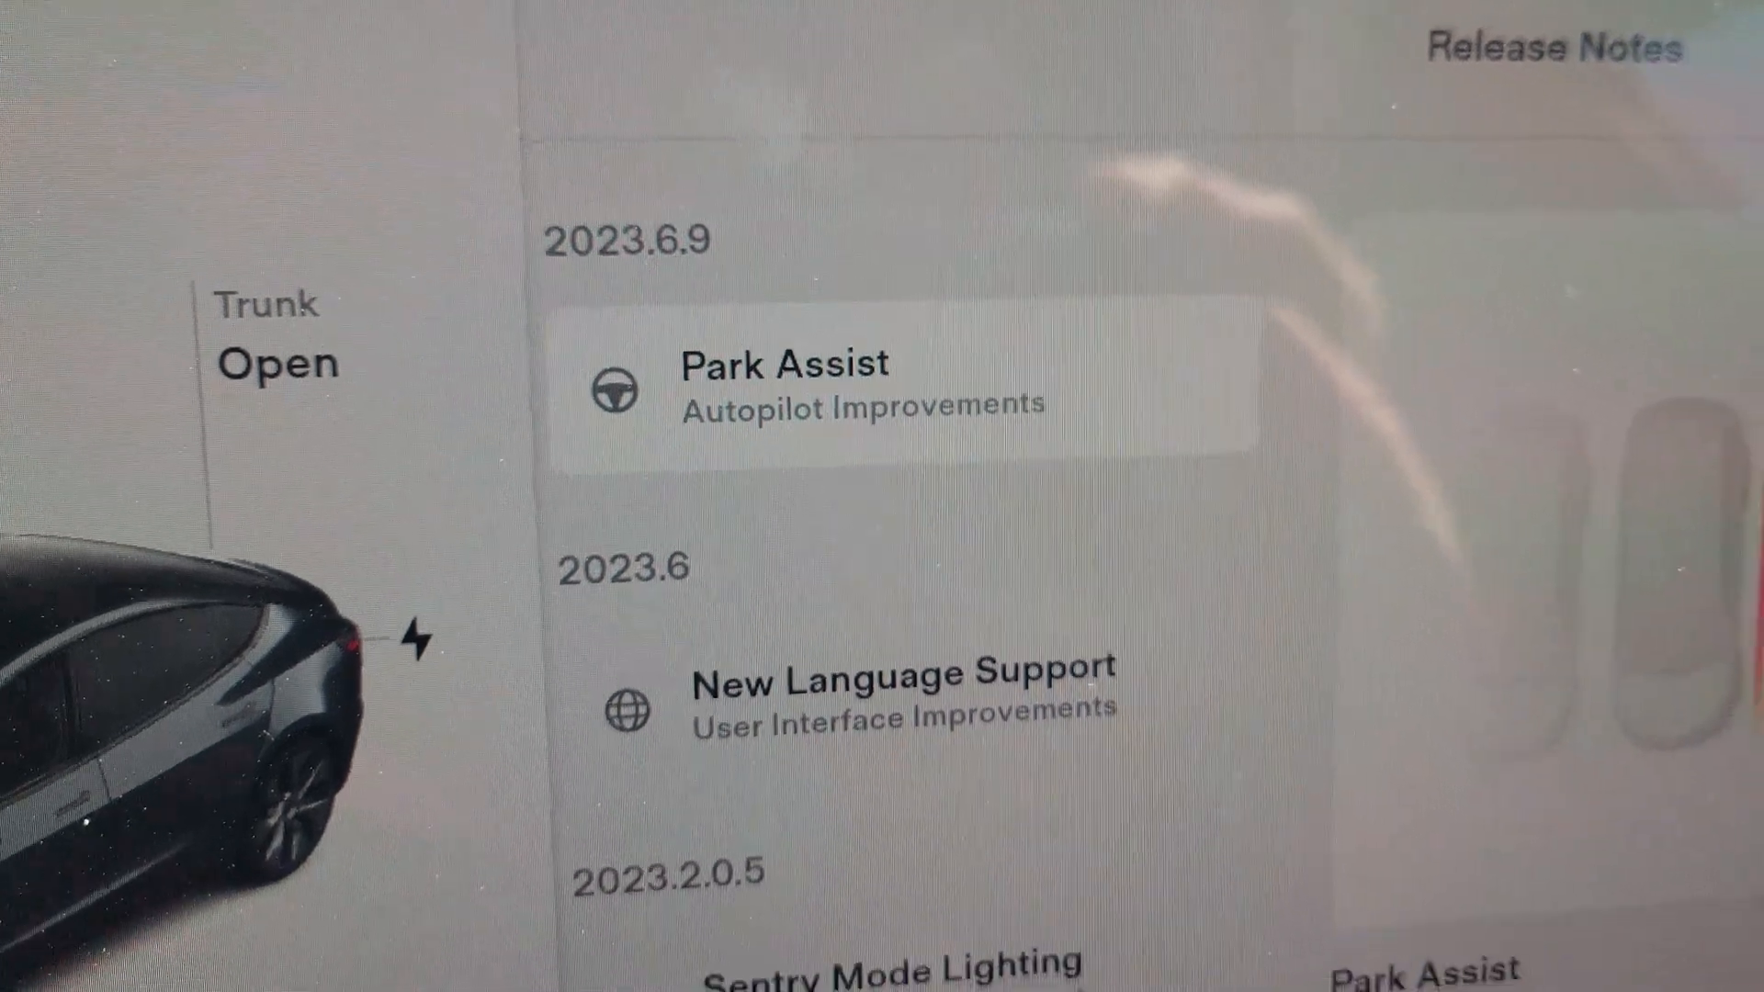
Leave the Release Notes so the rear camera feed appears with the Park Assist STOP warning and red obstacle outline
{"action": "scroll", "scroll_direction": "down", "scroll_amount": 3}
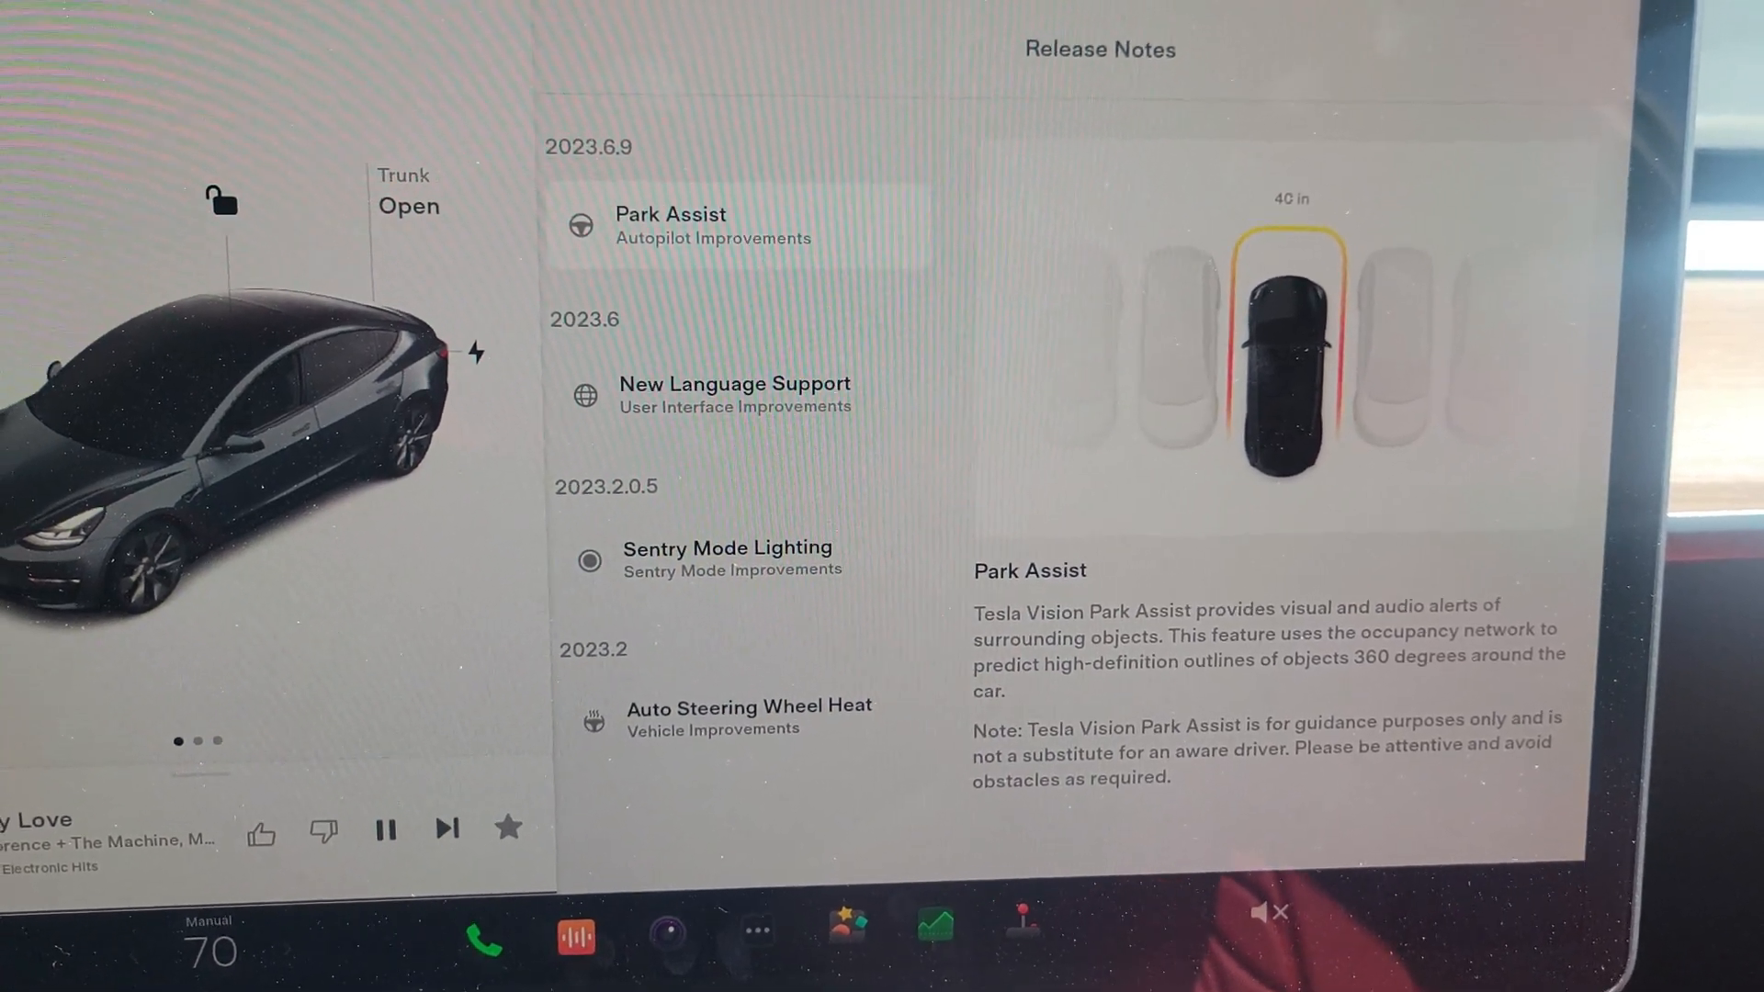
{"action": "left_click", "coordinate": [384, 829]}
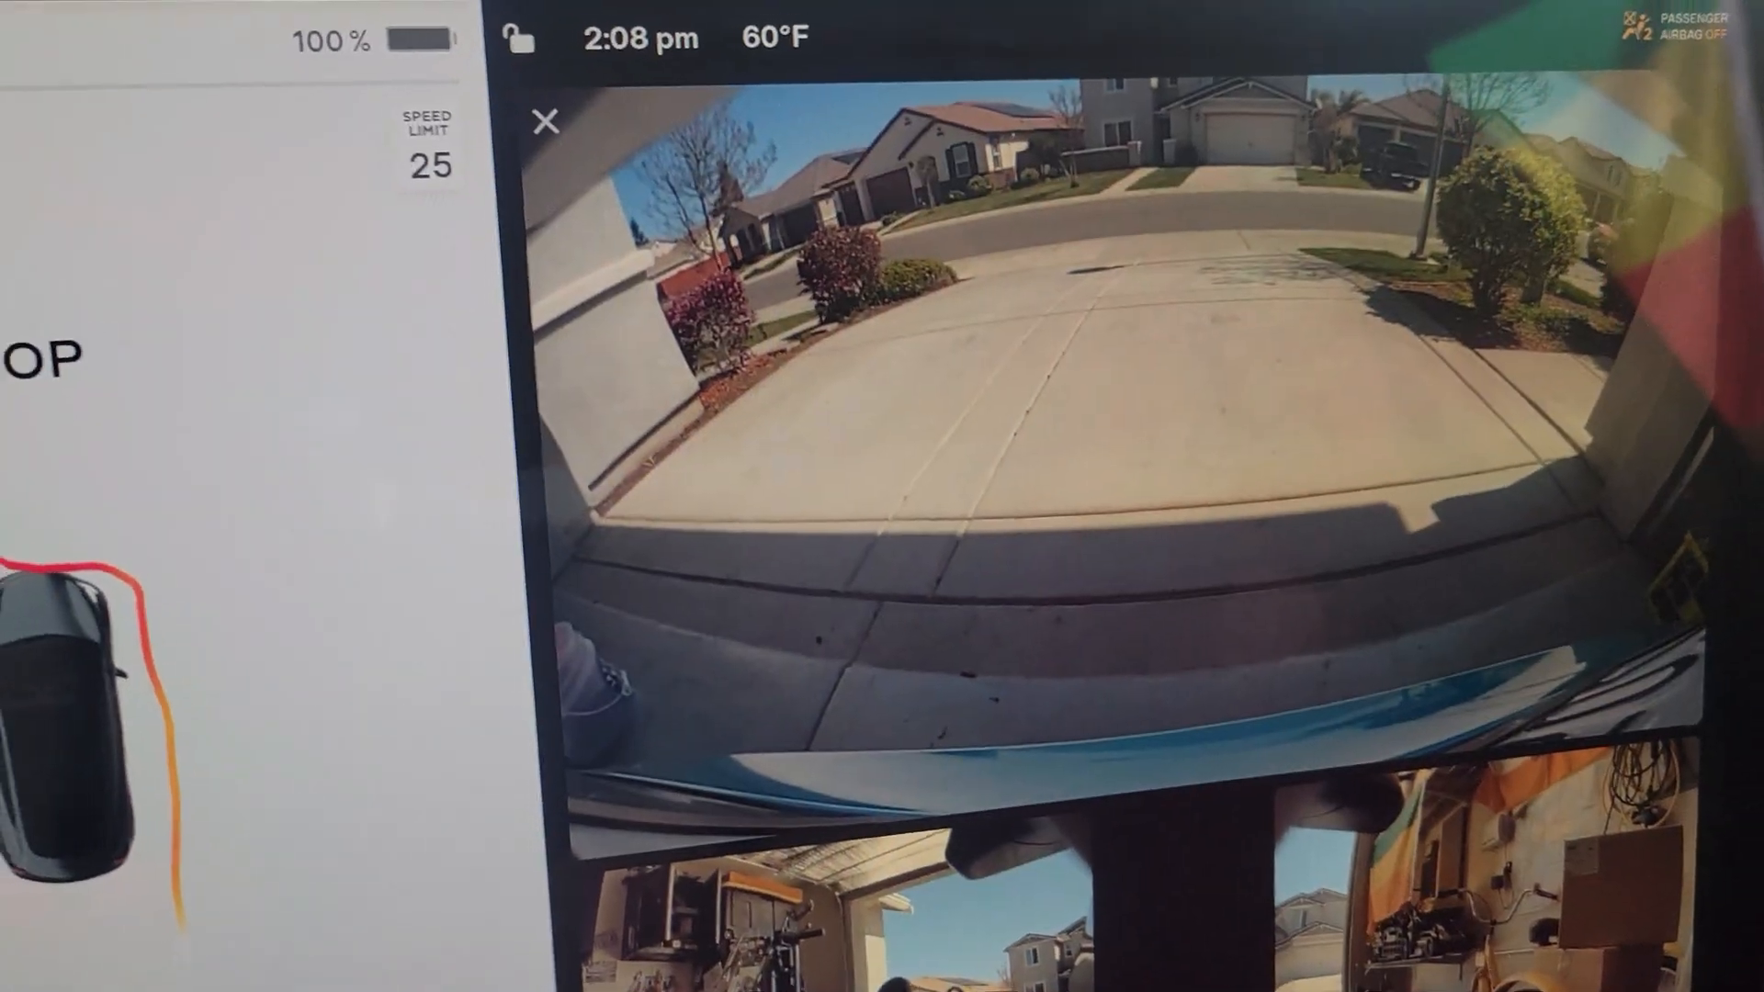
{"action": "left_click", "coordinate": [544, 122]}
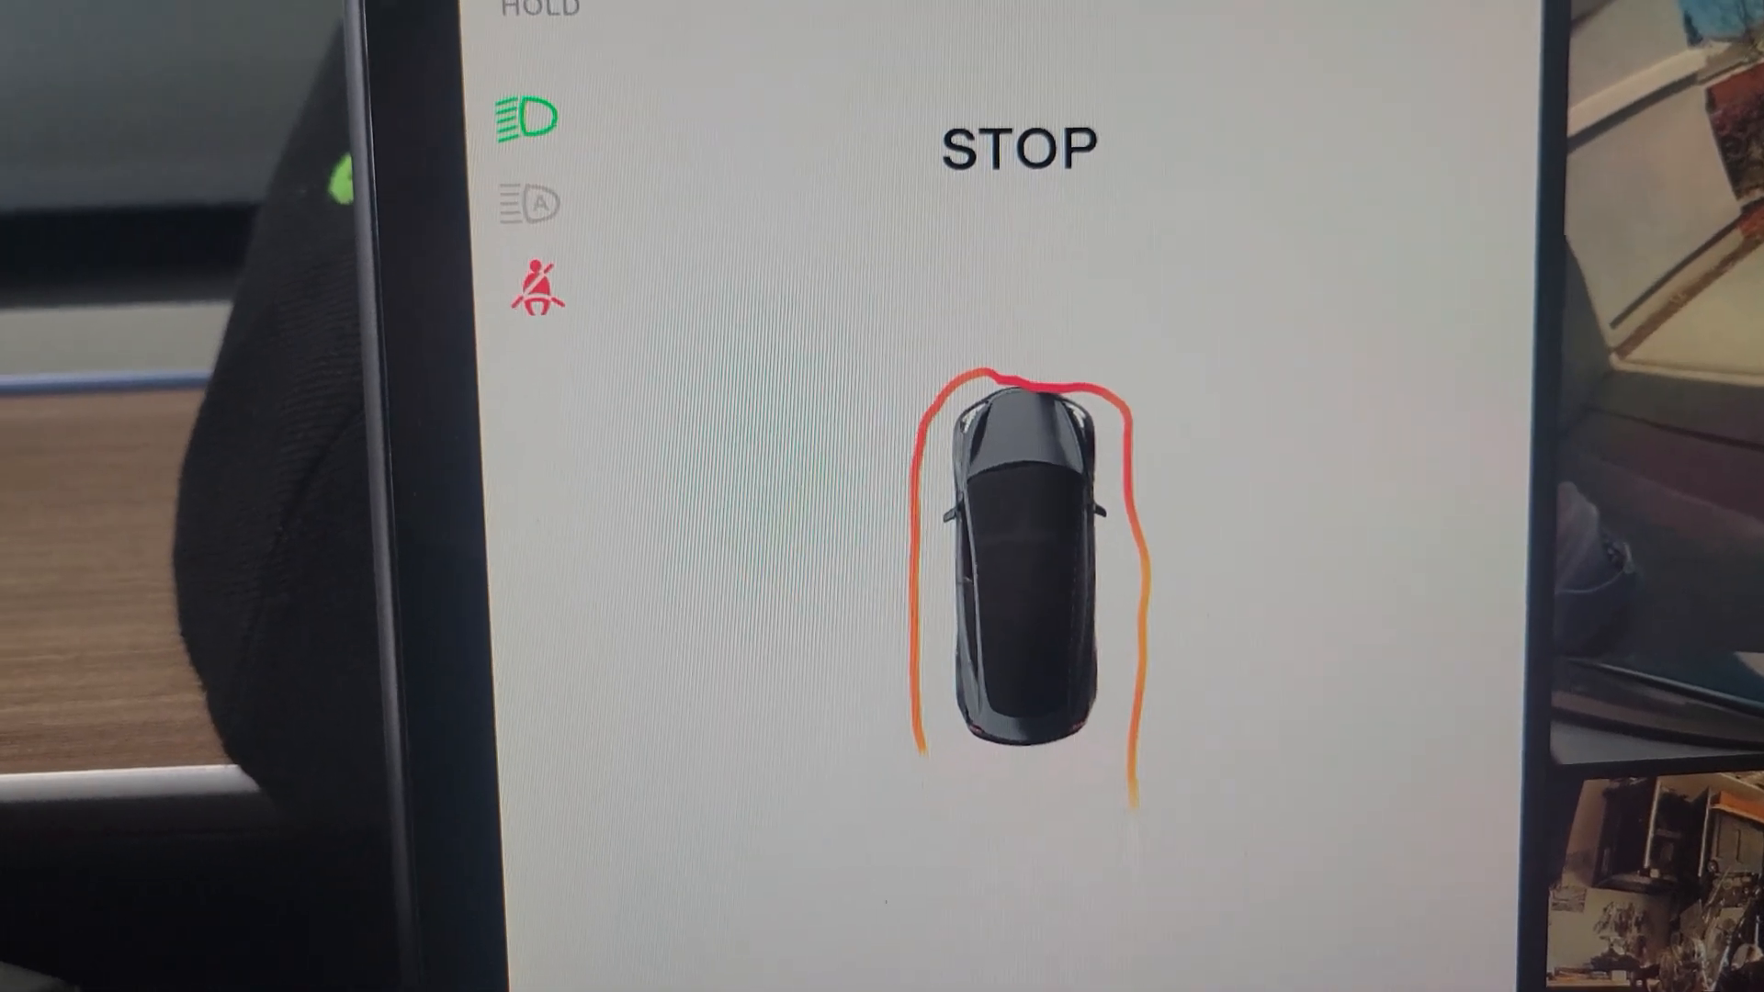